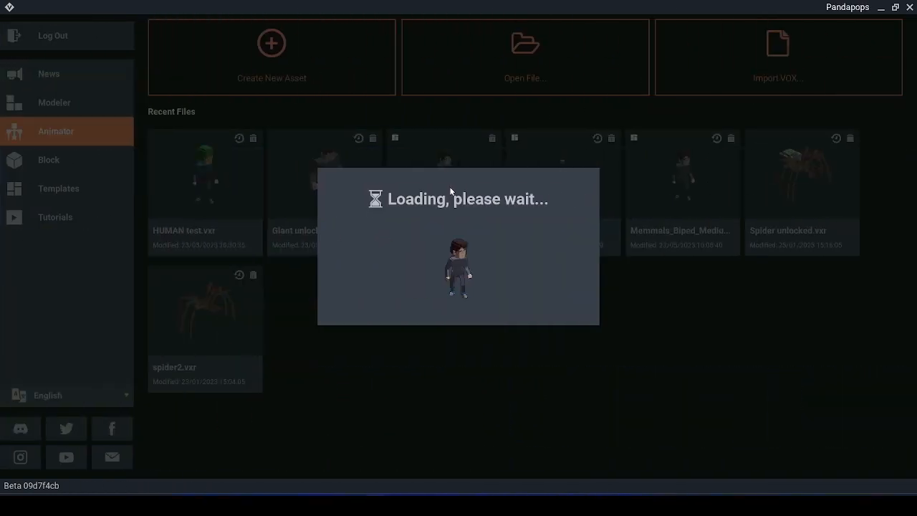
Open the medium human template from Recent Files and put Belly on palette 1
click(682, 179)
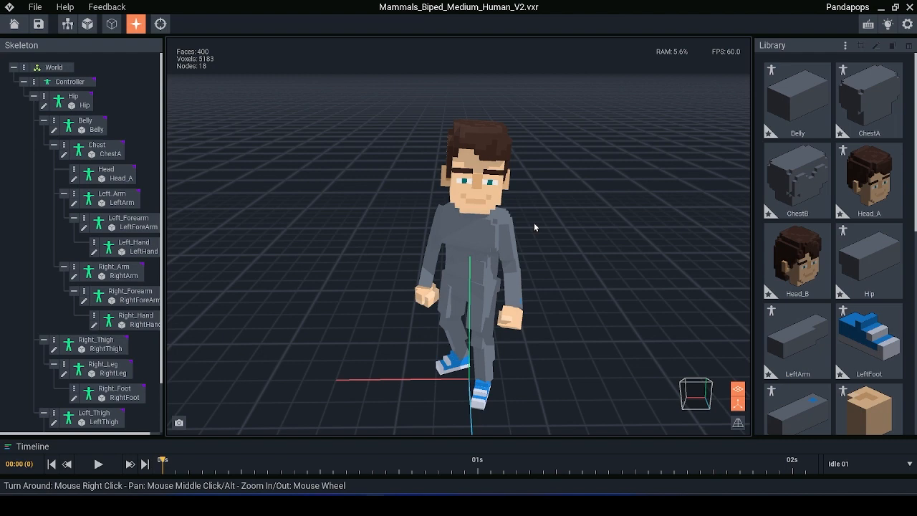
click(131, 290)
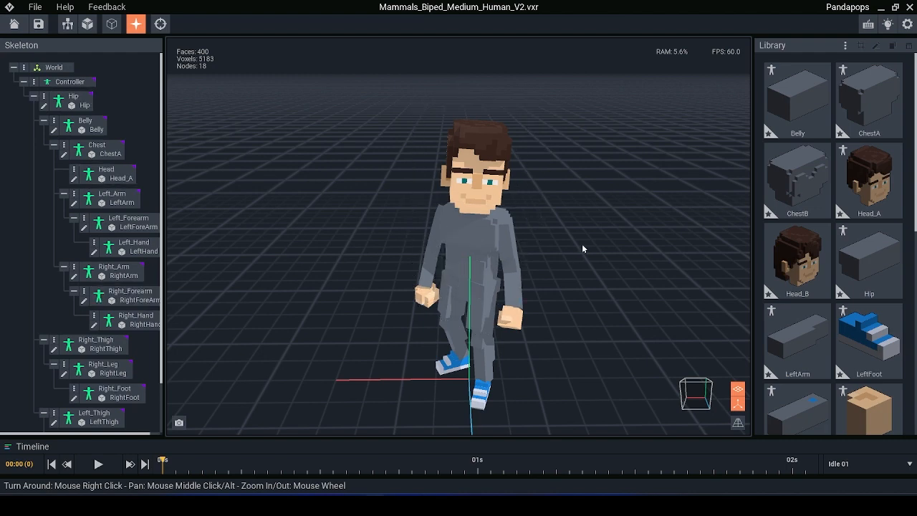
click(869, 183)
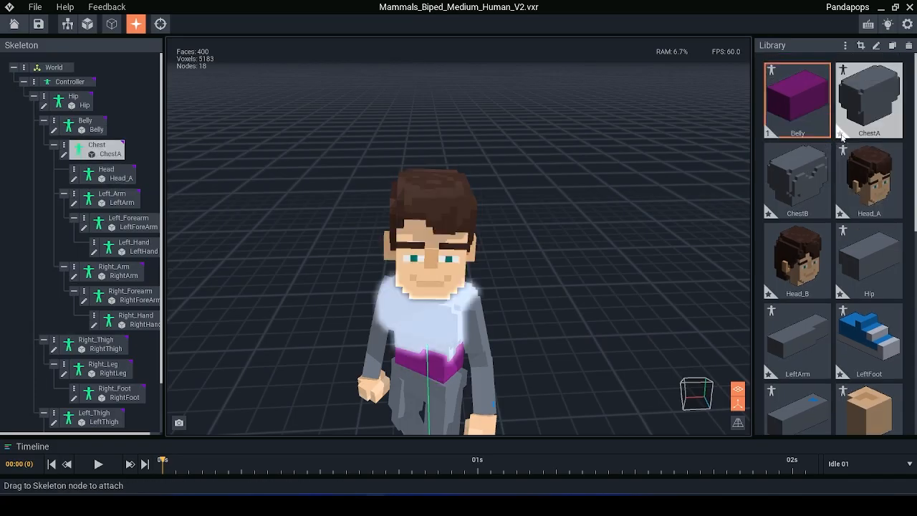
Put ChestA on palette 2 and open it for editing
click(871, 99)
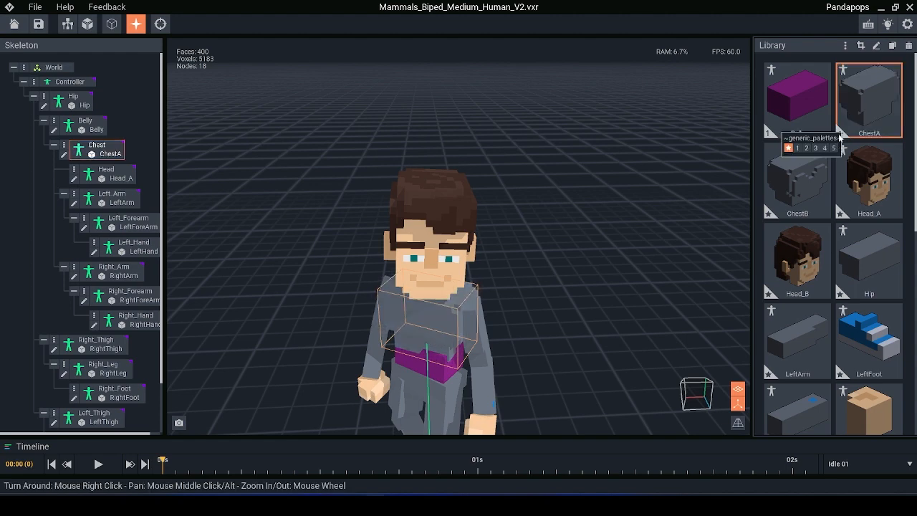
click(868, 98)
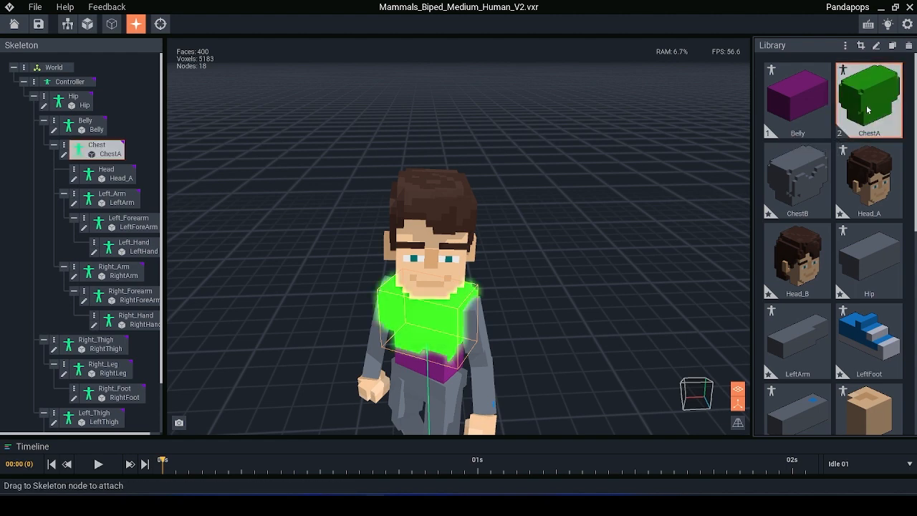
double_click(867, 108)
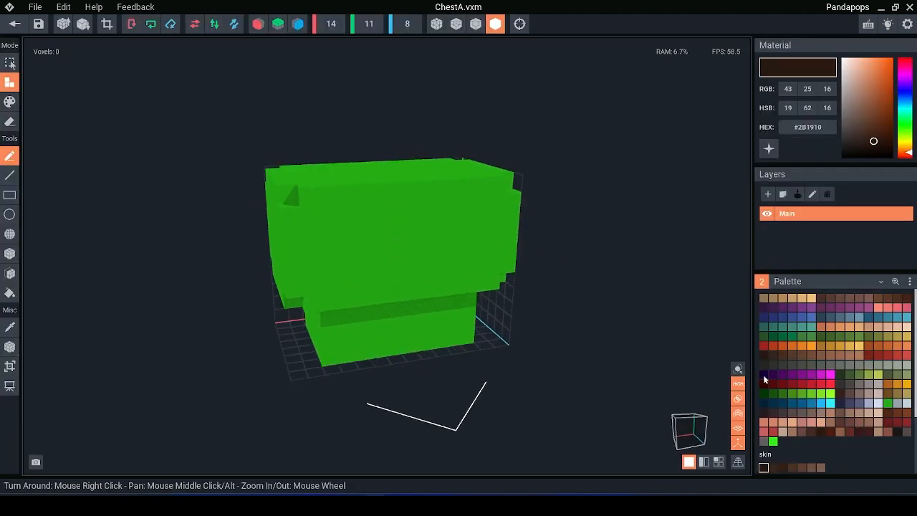
Load the corals PNG palette and choose a teal swatch for the chest
click(909, 281)
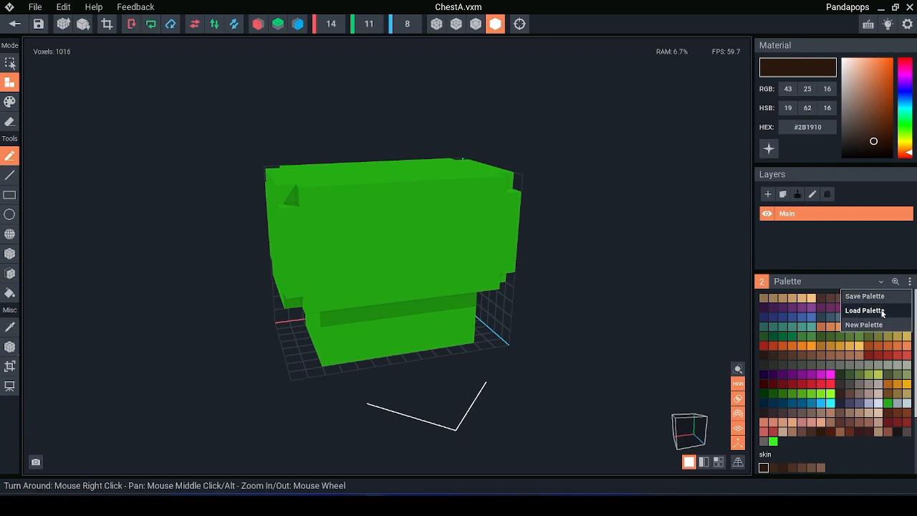
click(862, 311)
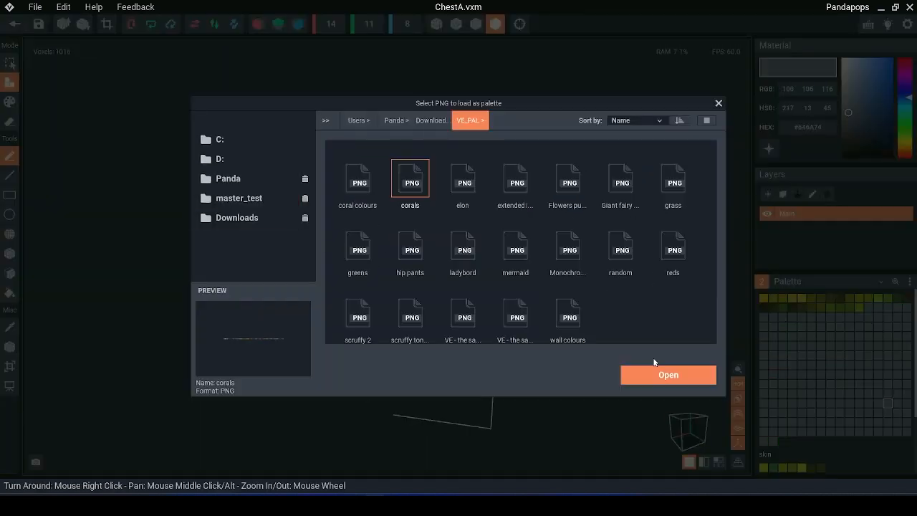
click(668, 375)
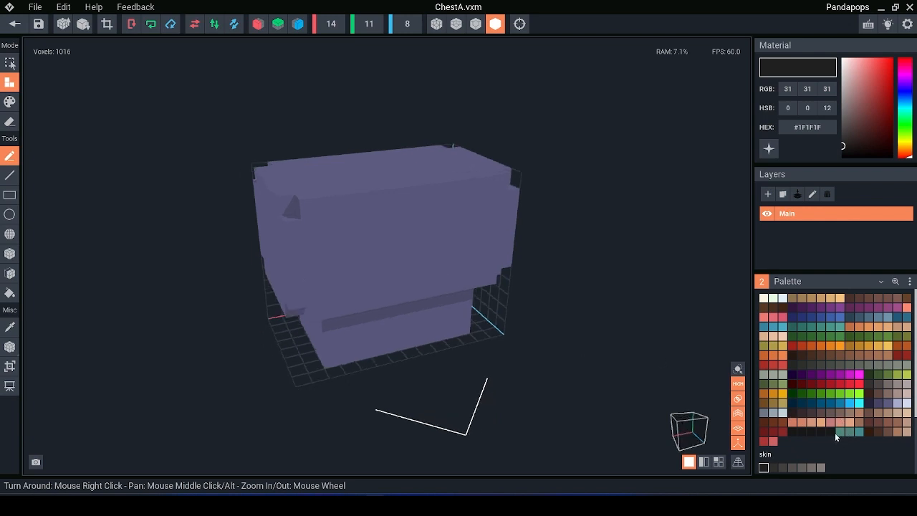
click(850, 430)
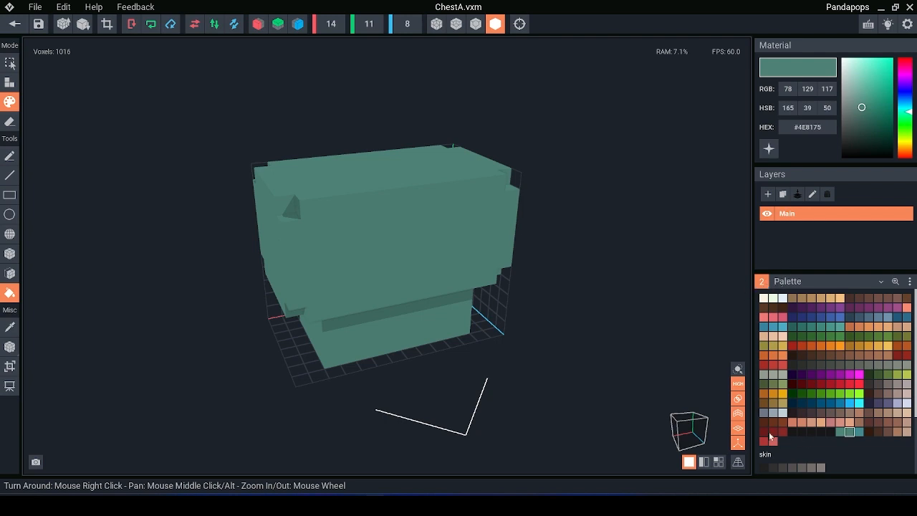
mouse_move(821, 428)
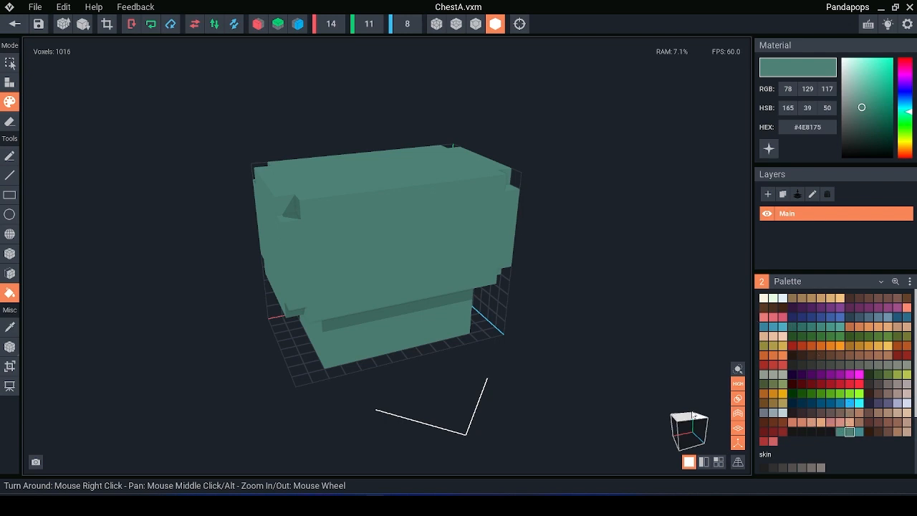
mouse_move(301, 154)
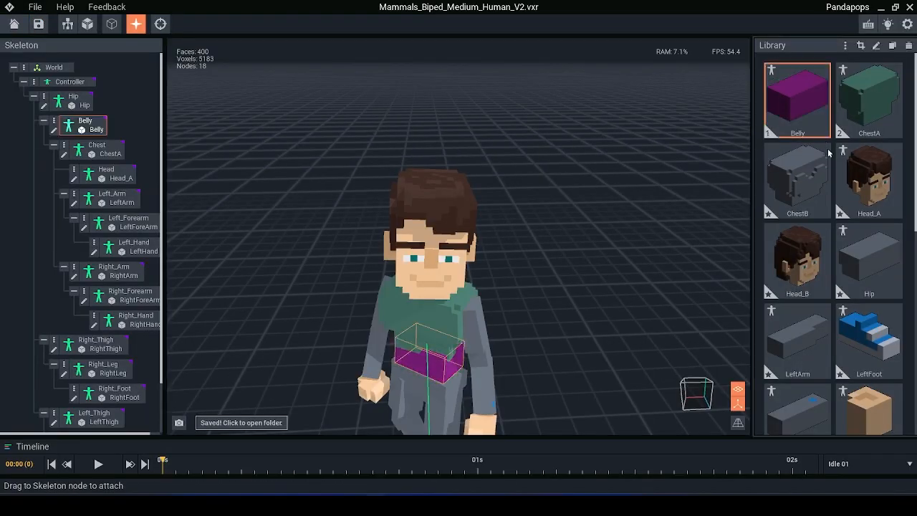
Scroll back to the character wearing the saved teal chest
scroll(down, 3)
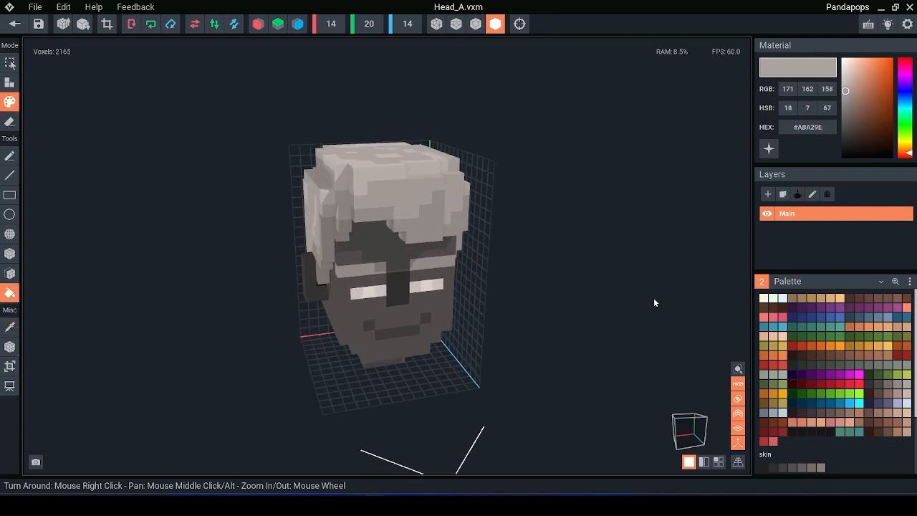
mouse_move(798, 468)
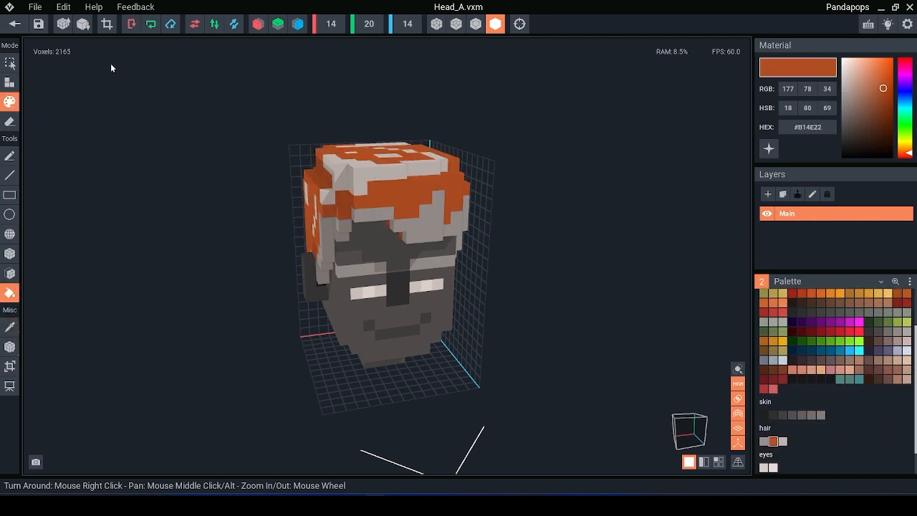
Paint orange streaks onto Head_A's grey hair and return to the character
click(908, 9)
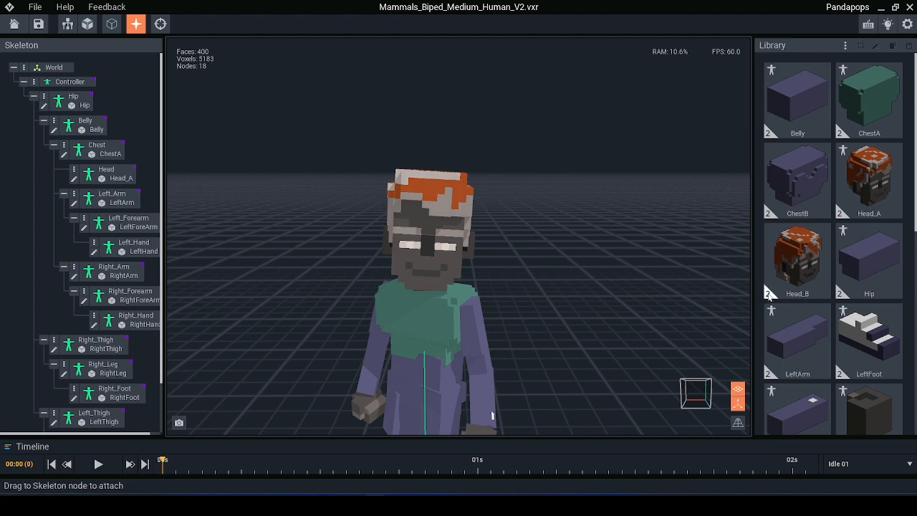
Switch YY.vxr to animation mode, showing the Afk 01 keyframe timeline
click(797, 259)
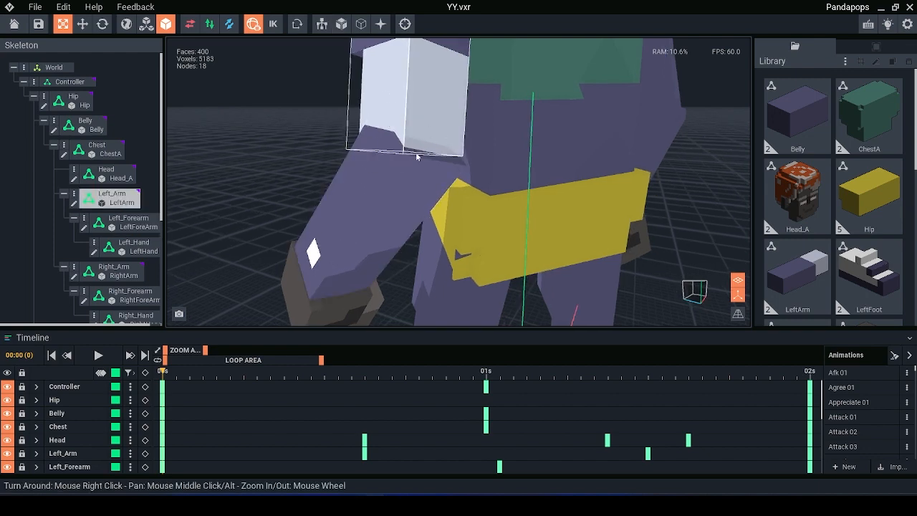
Zoom out and turn the view until the orange-haired character is fully visible
click(129, 222)
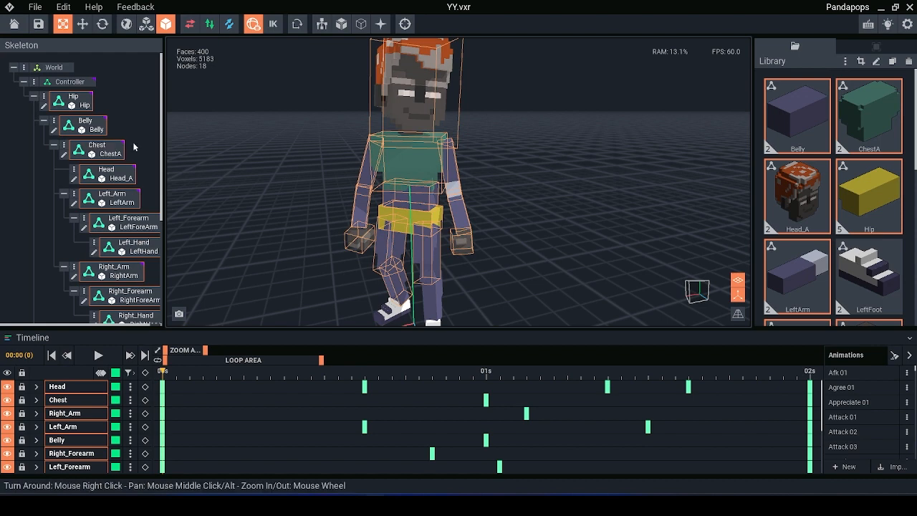
mouse_move(65, 149)
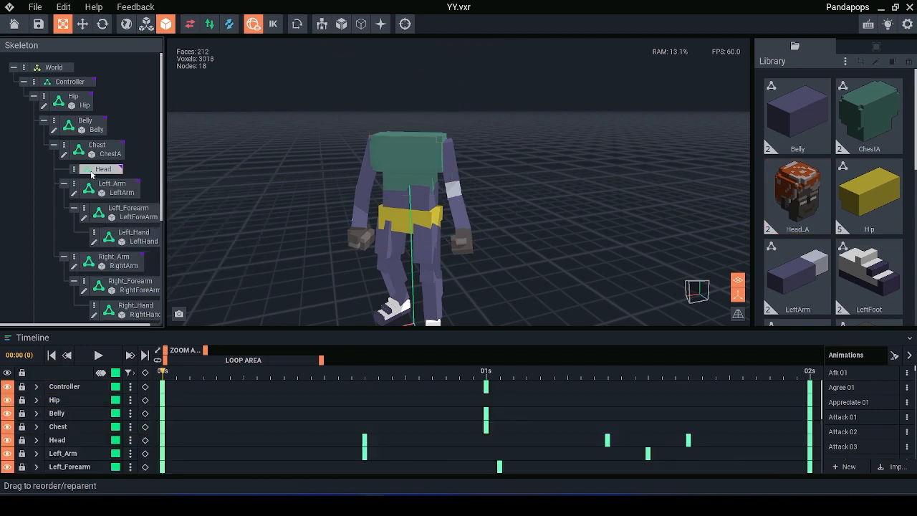
mouse_move(99, 172)
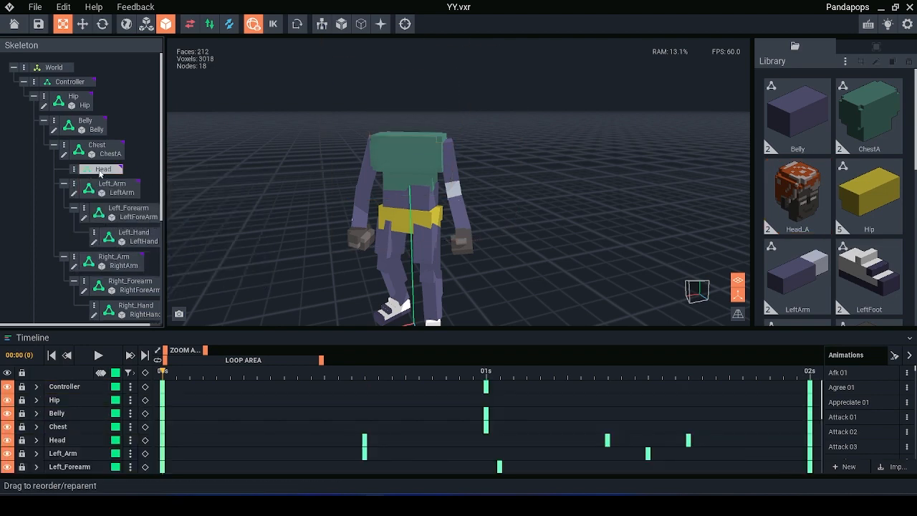
mouse_move(98, 170)
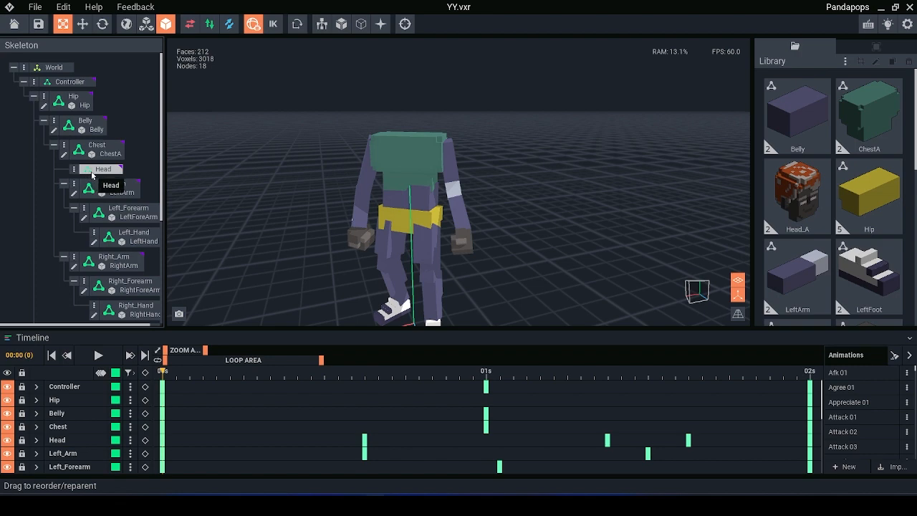
mouse_move(137, 124)
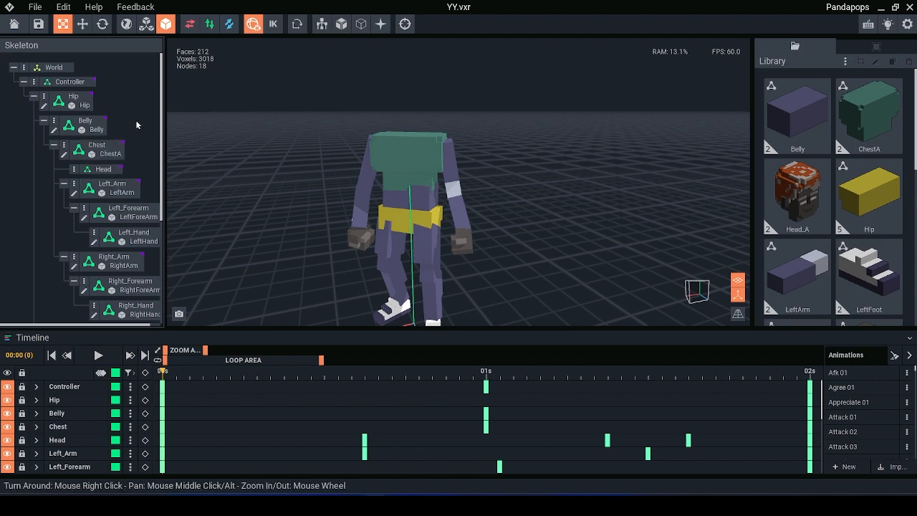
Select the model-less Head bone in the Skeleton panel
click(103, 169)
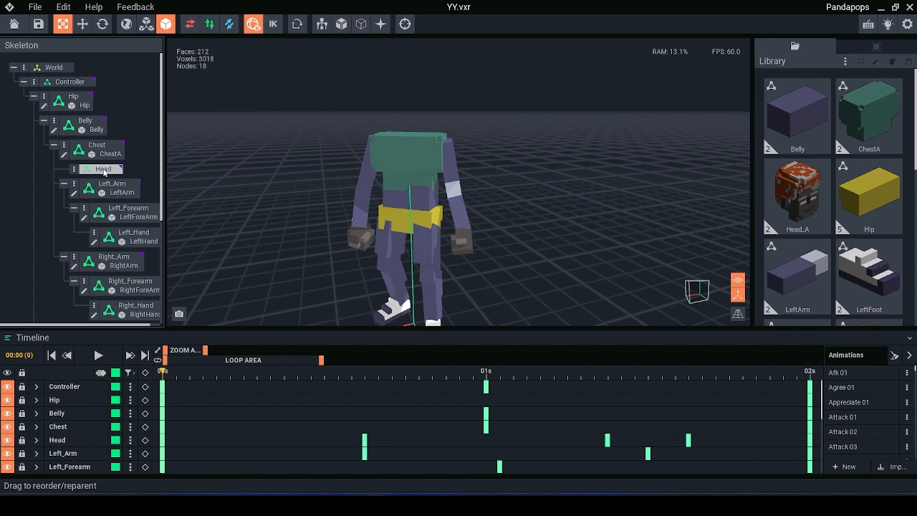
mouse_move(96, 177)
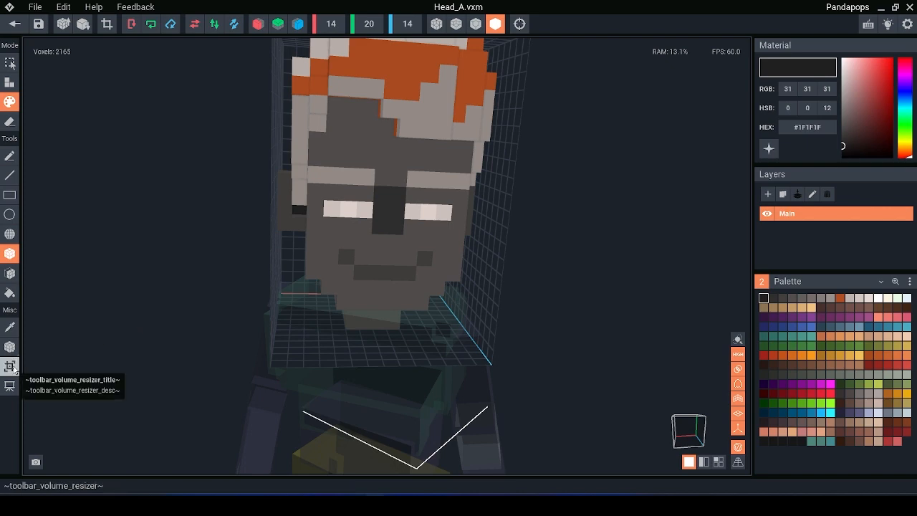
mouse_move(11, 366)
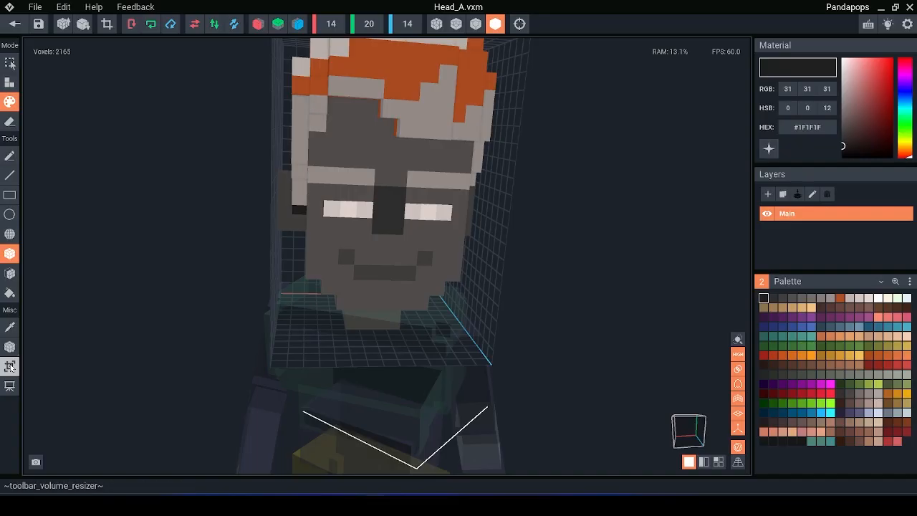
Pick the Volume Resizer tool for Head_A's 14×20×14 volume
click(10, 366)
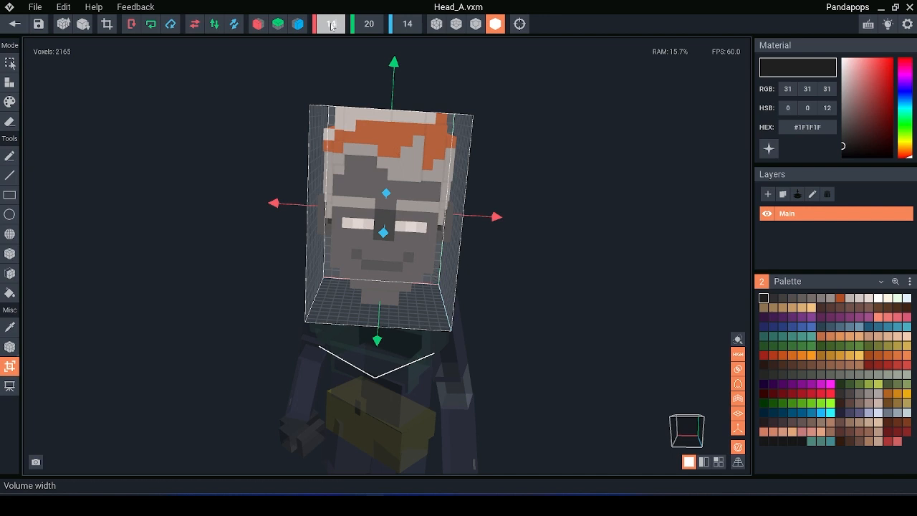
mouse_move(330, 25)
text(20)
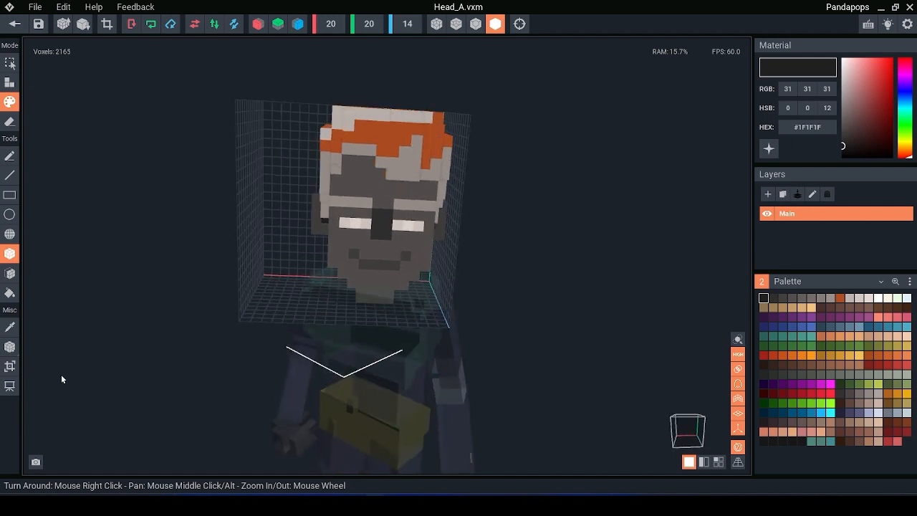
Set the head volume's width to 21, making it 21×20×14
click(11, 367)
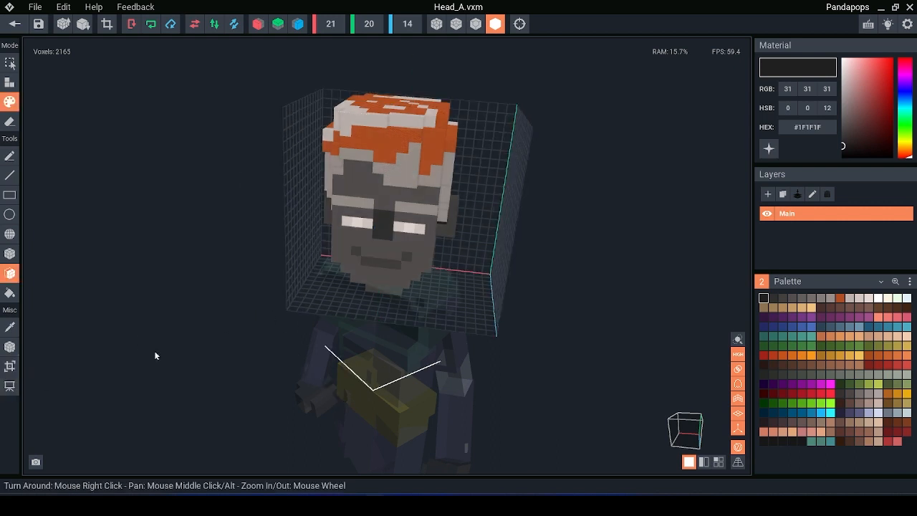
mouse_move(10, 367)
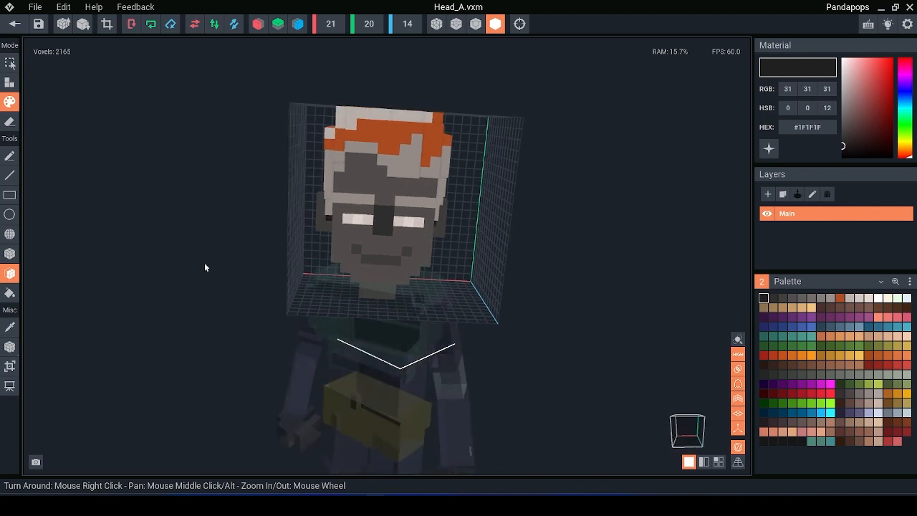
mouse_move(106, 310)
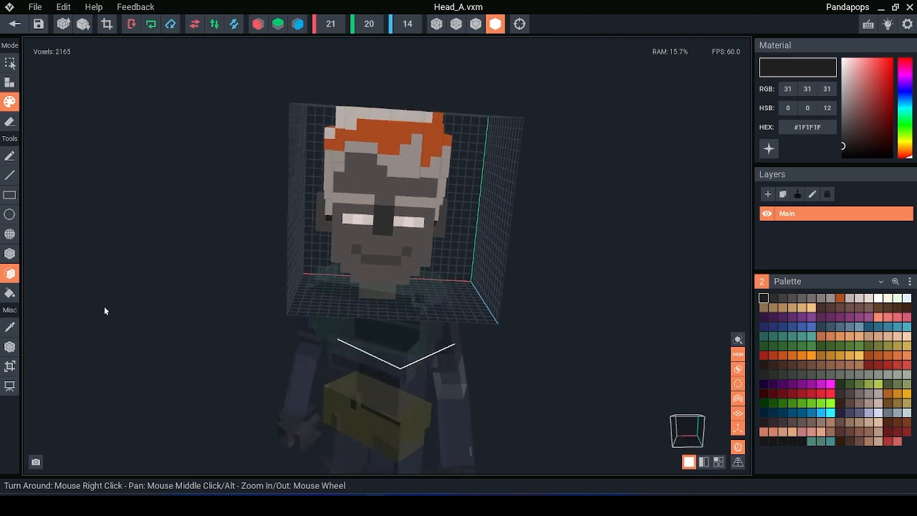